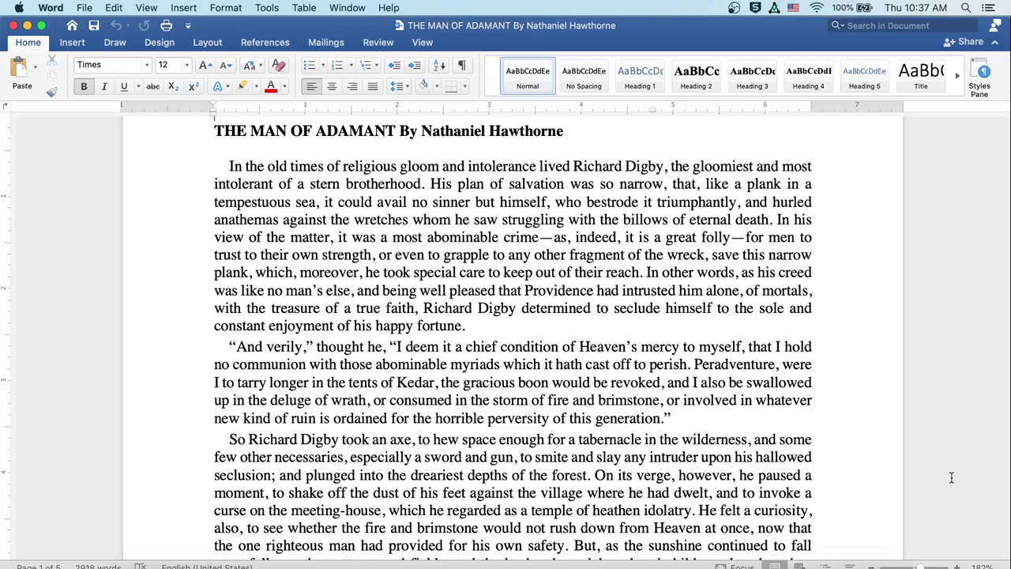
pyautogui.scroll(-3)
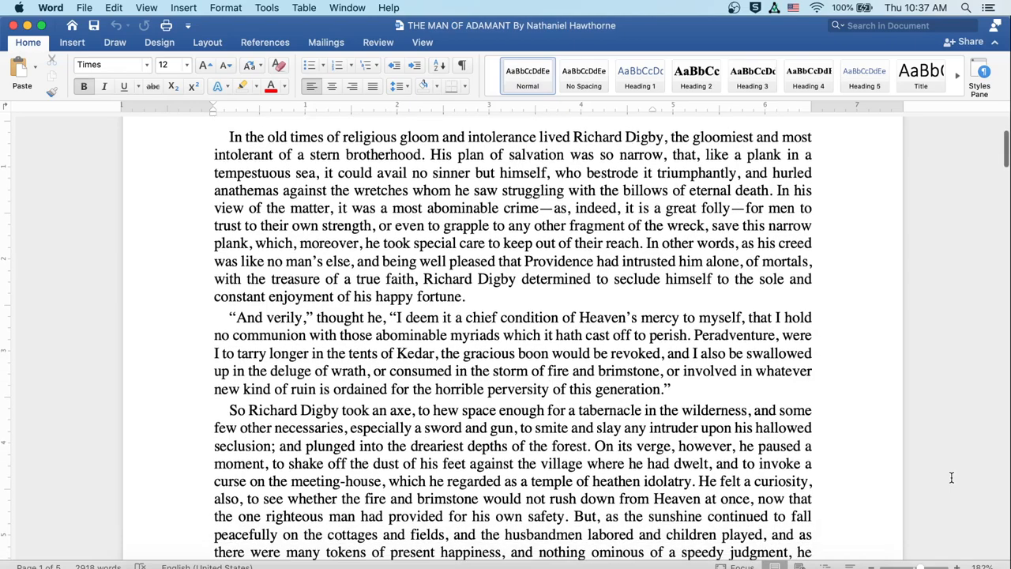
pyautogui.scroll(-3)
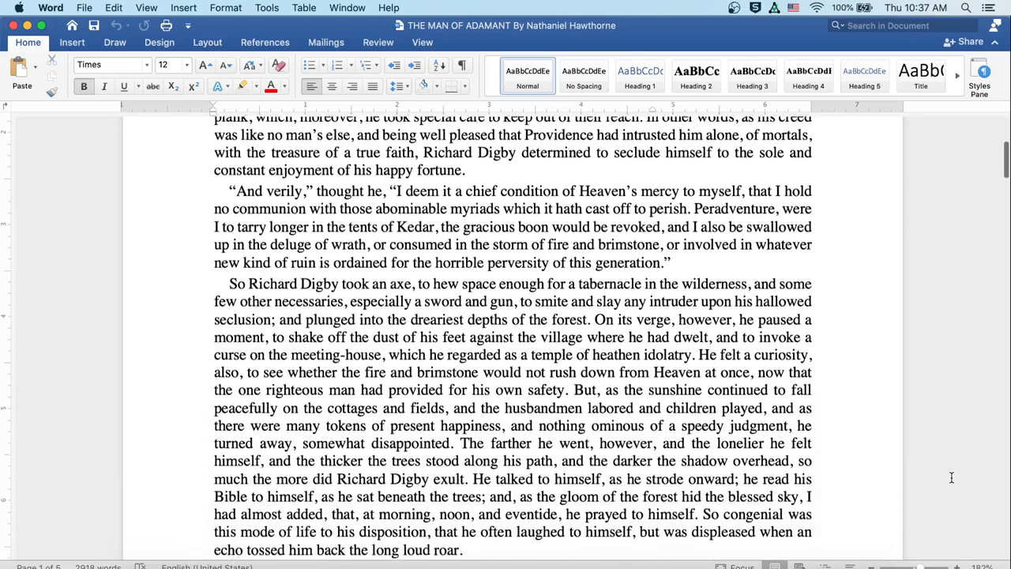
pyautogui.scroll(-3)
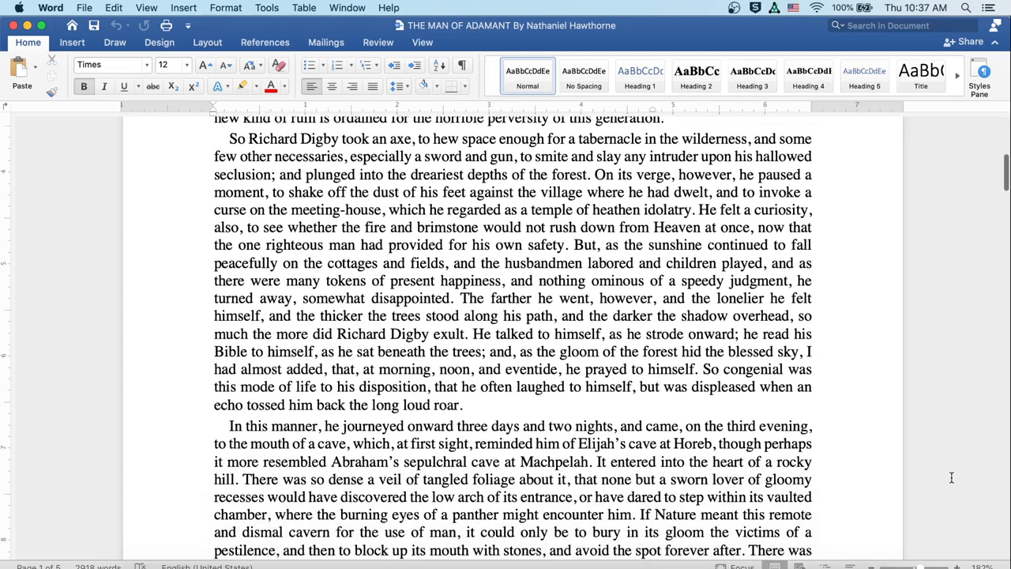
pyautogui.scroll(-3)
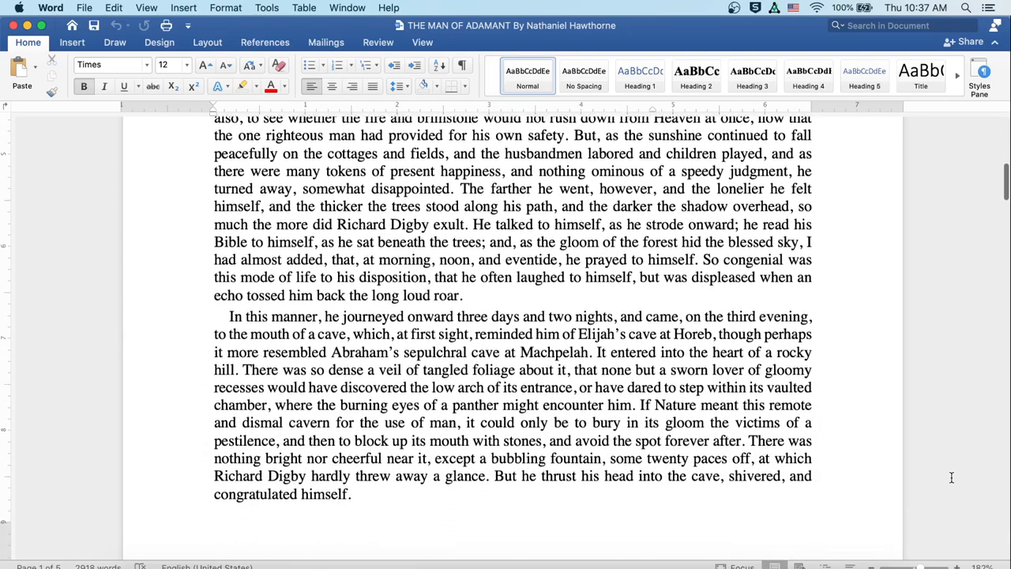
pyautogui.scroll(3)
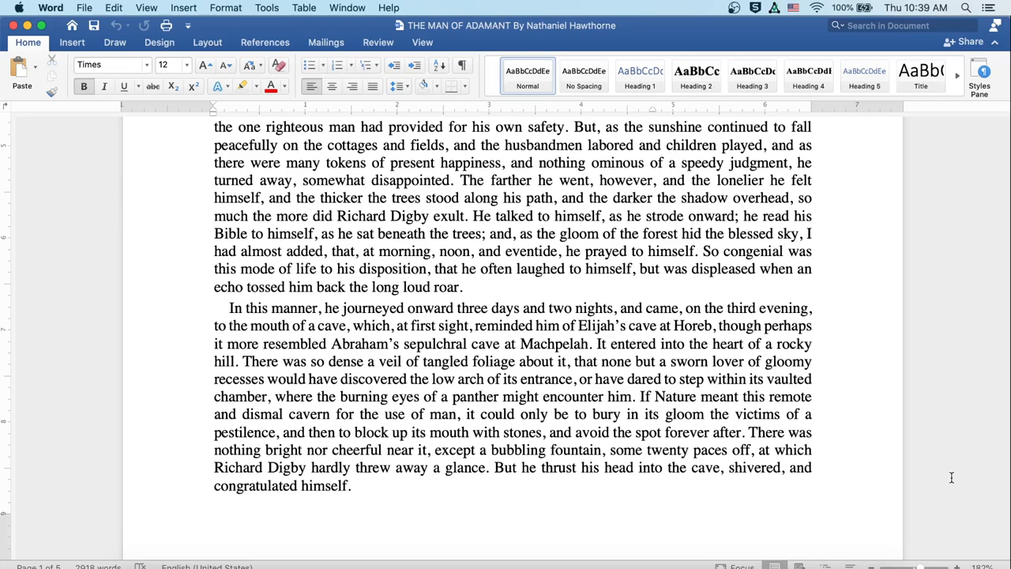
pyautogui.scroll(-3)
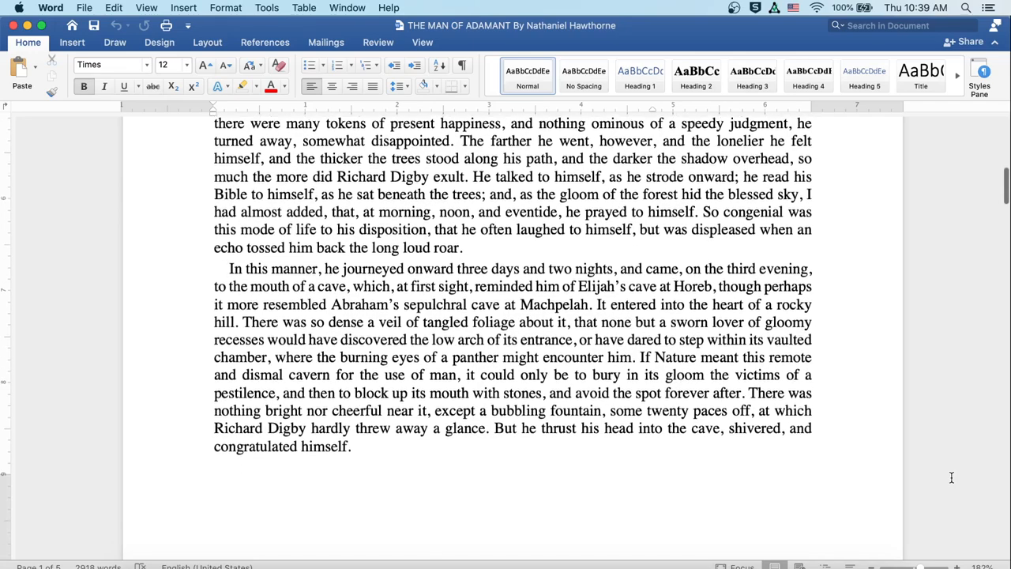
pyautogui.scroll(-3)
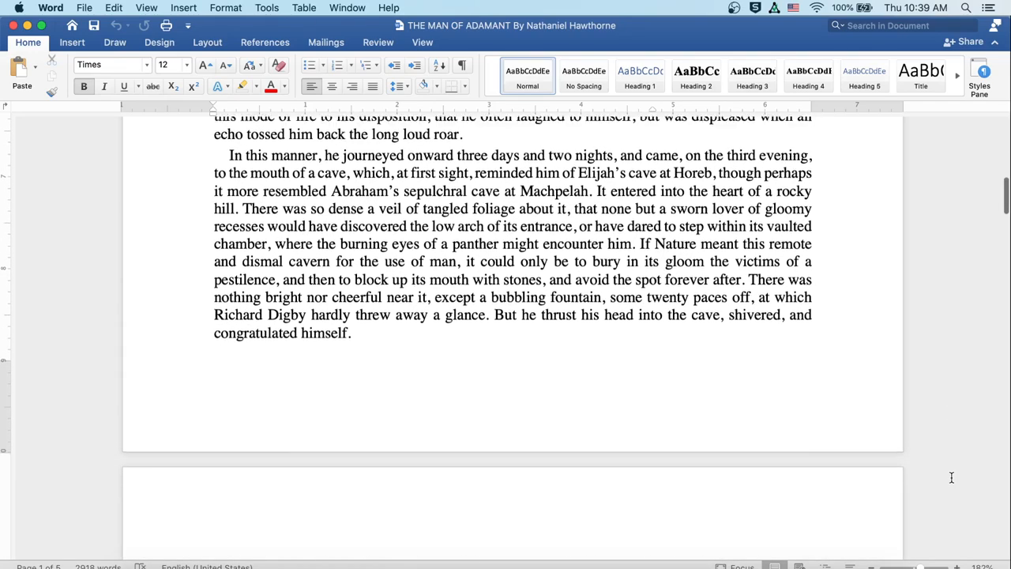
pyautogui.scroll(-3)
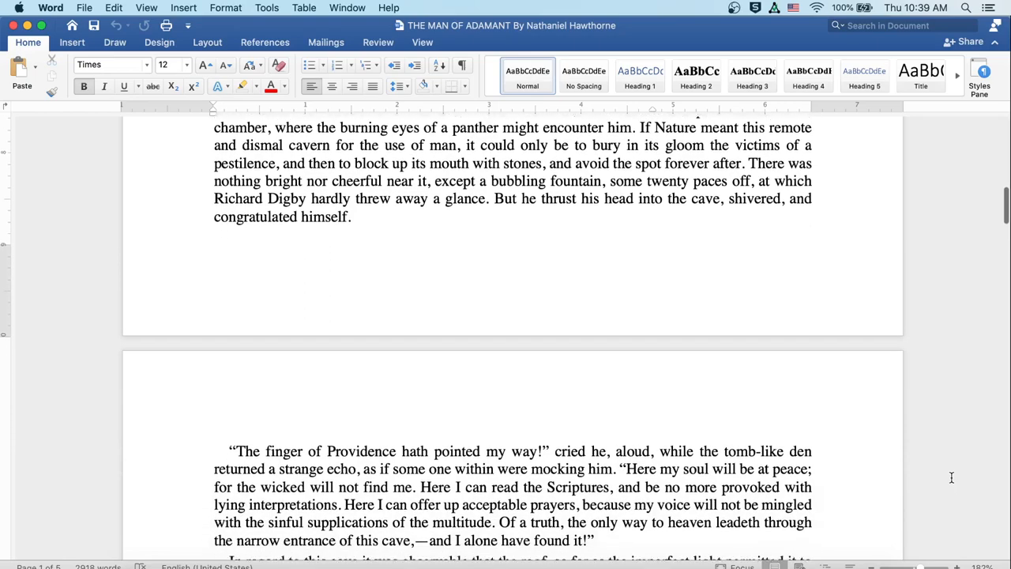
pyautogui.scroll(-3)
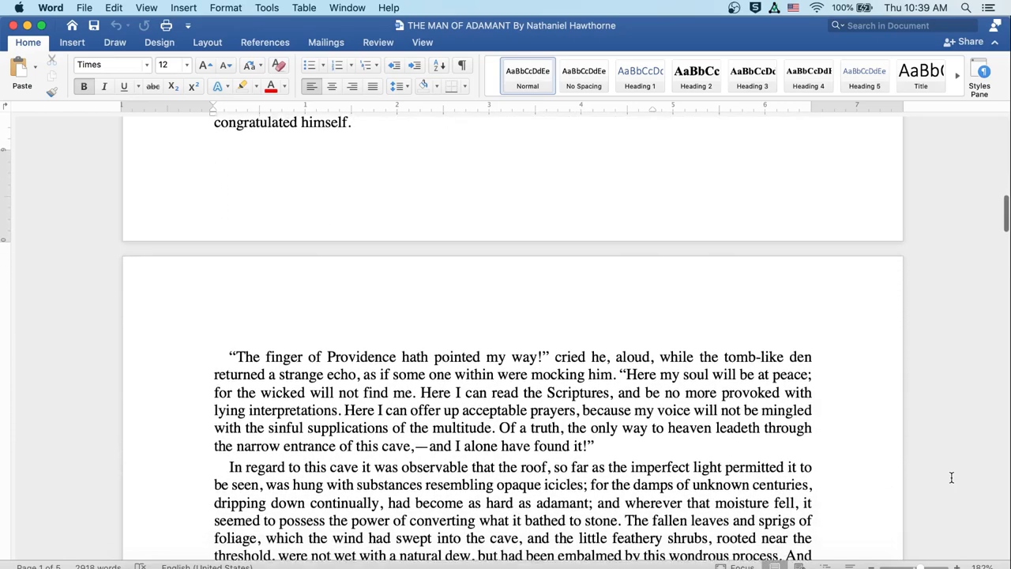
pyautogui.scroll(-3)
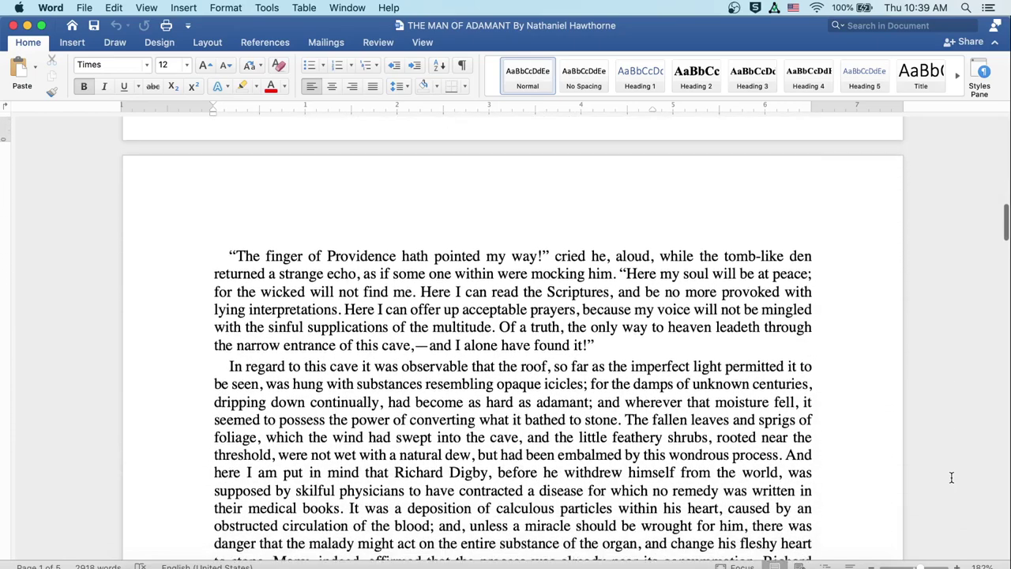
pyautogui.scroll(-3)
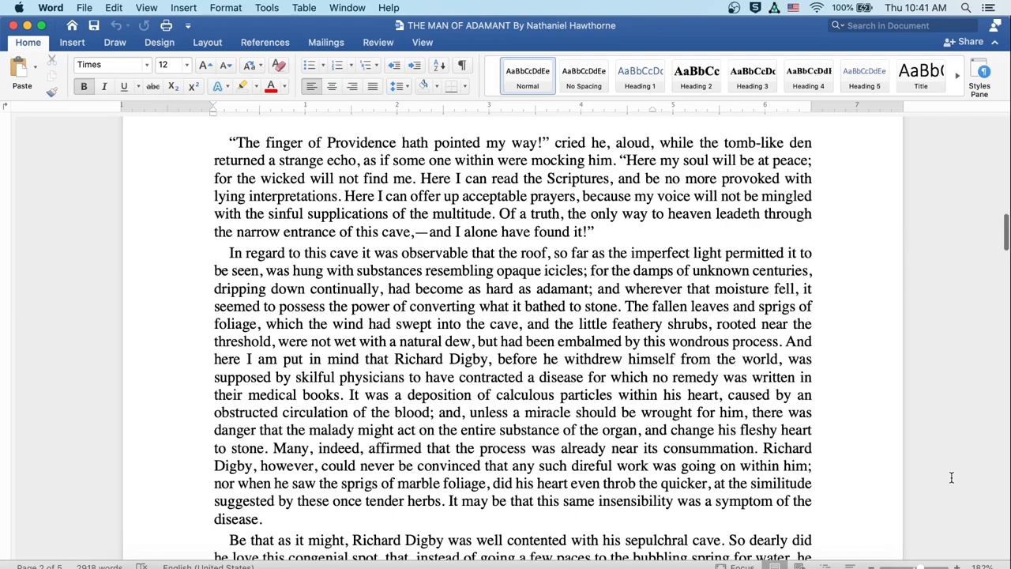
pyautogui.scroll(-3)
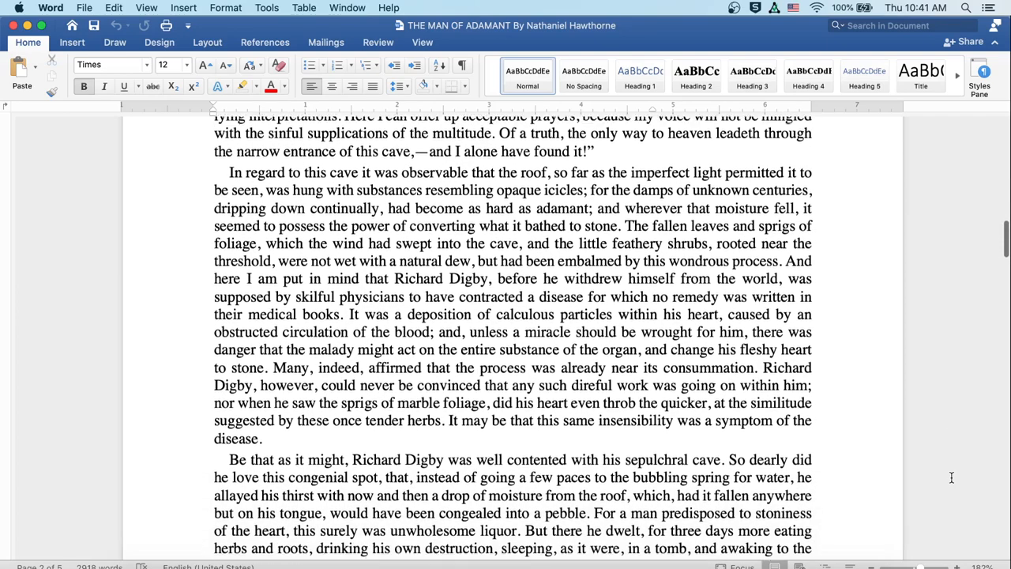
pyautogui.scroll(-3)
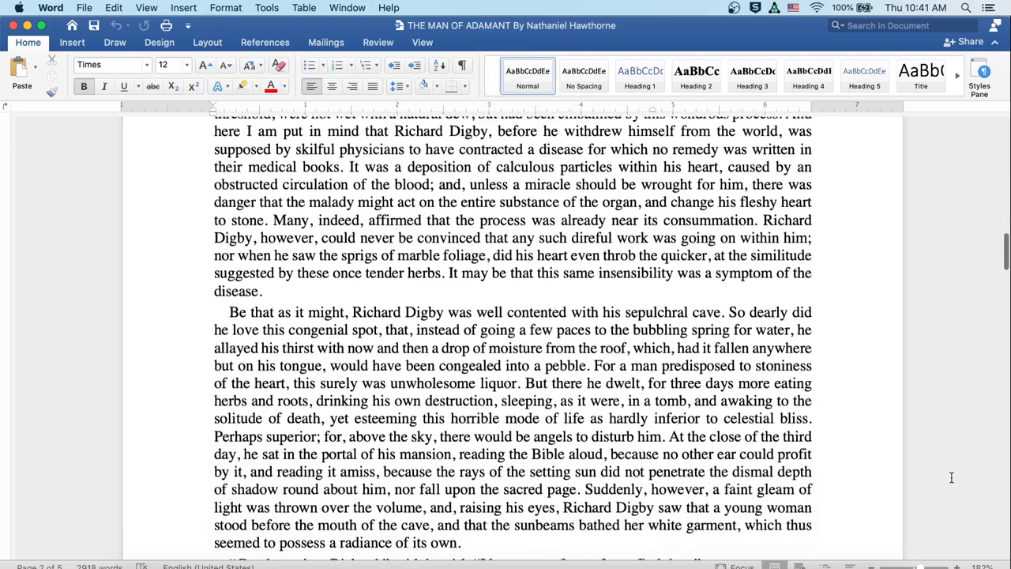
pyautogui.scroll(-3)
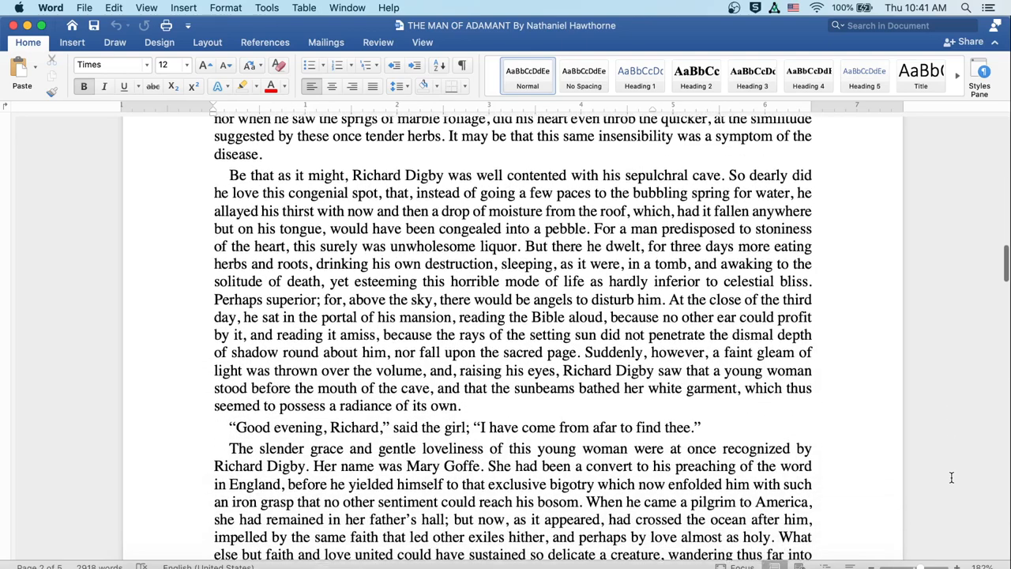
pyautogui.scroll(-3)
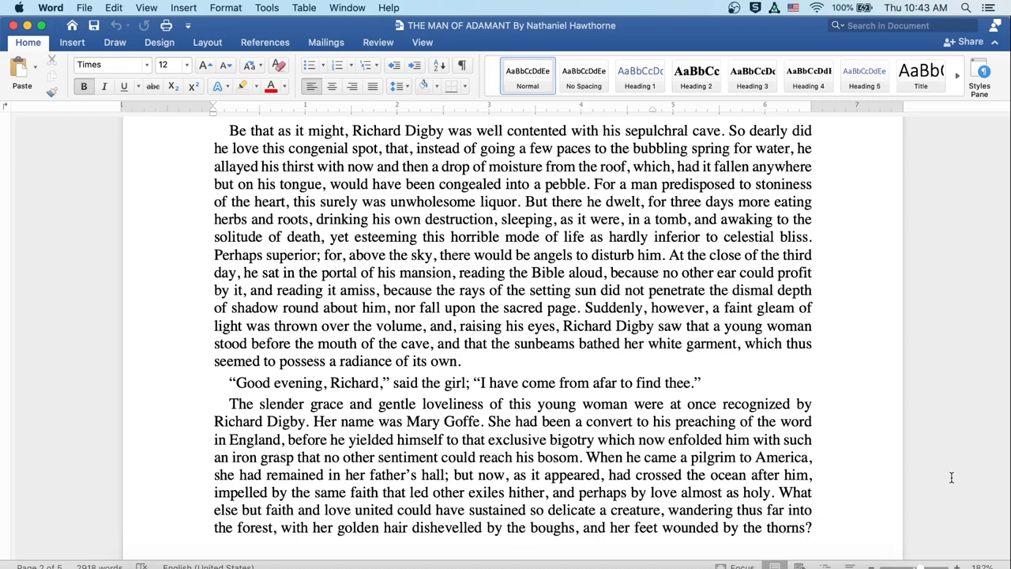
pyautogui.scroll(-3)
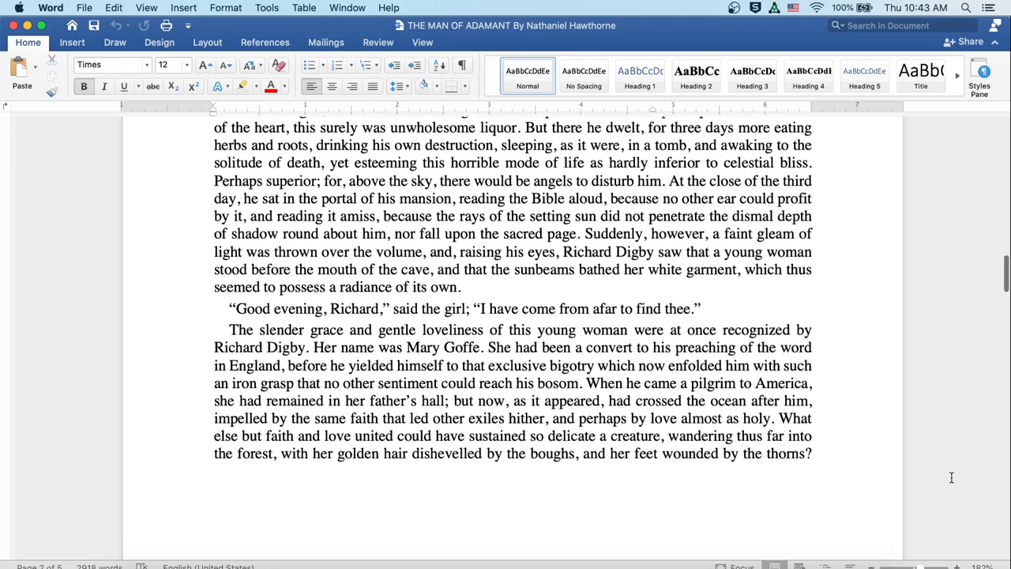
pyautogui.scroll(-3)
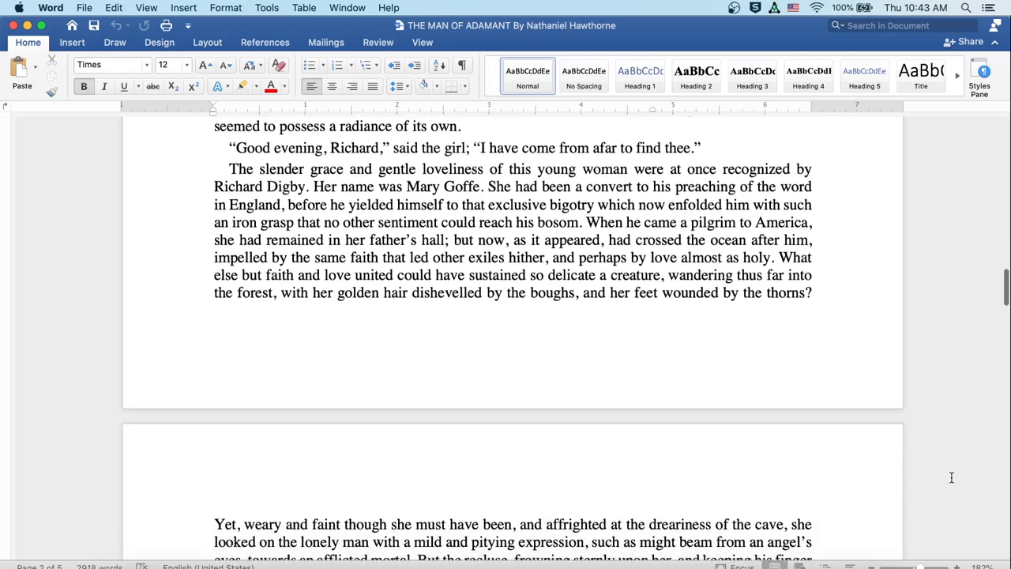
pyautogui.scroll(-3)
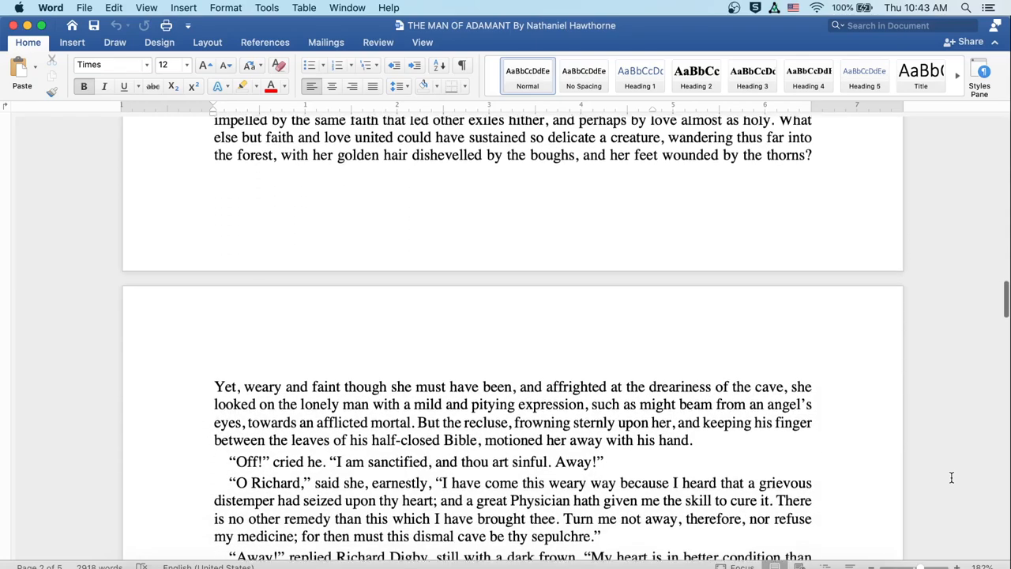
pyautogui.scroll(-3)
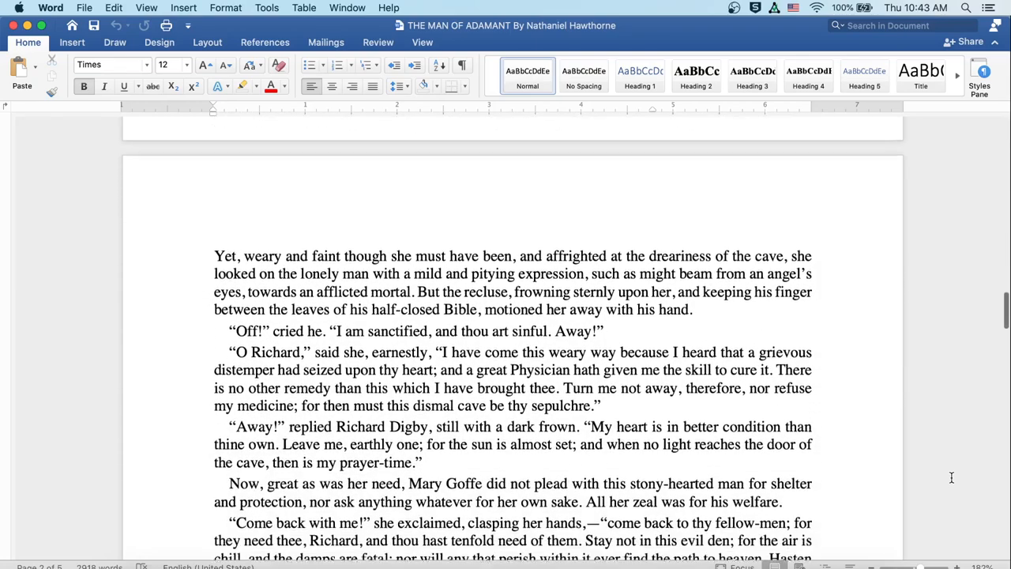
pyautogui.scroll(-3)
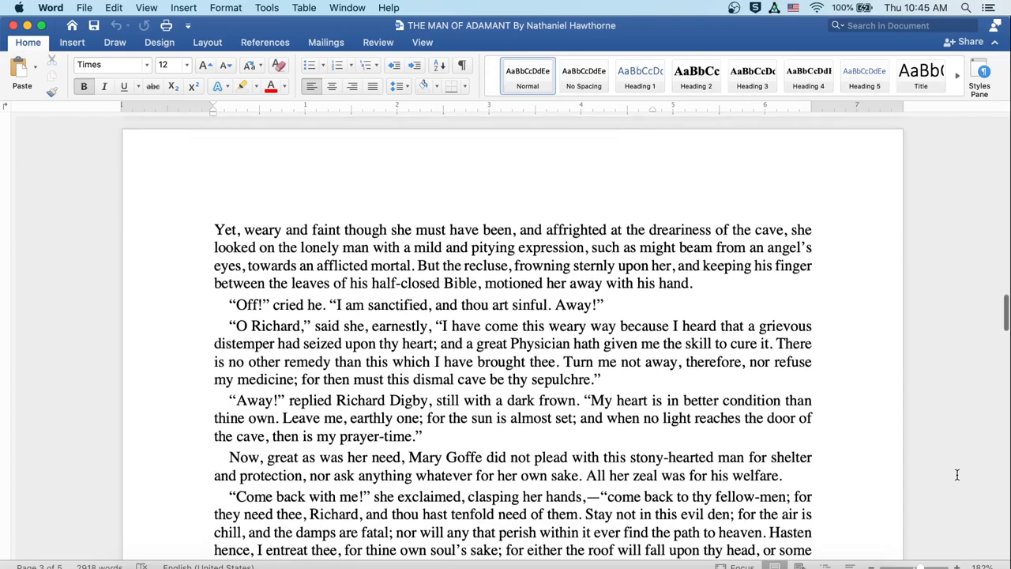
pyautogui.scroll(-3)
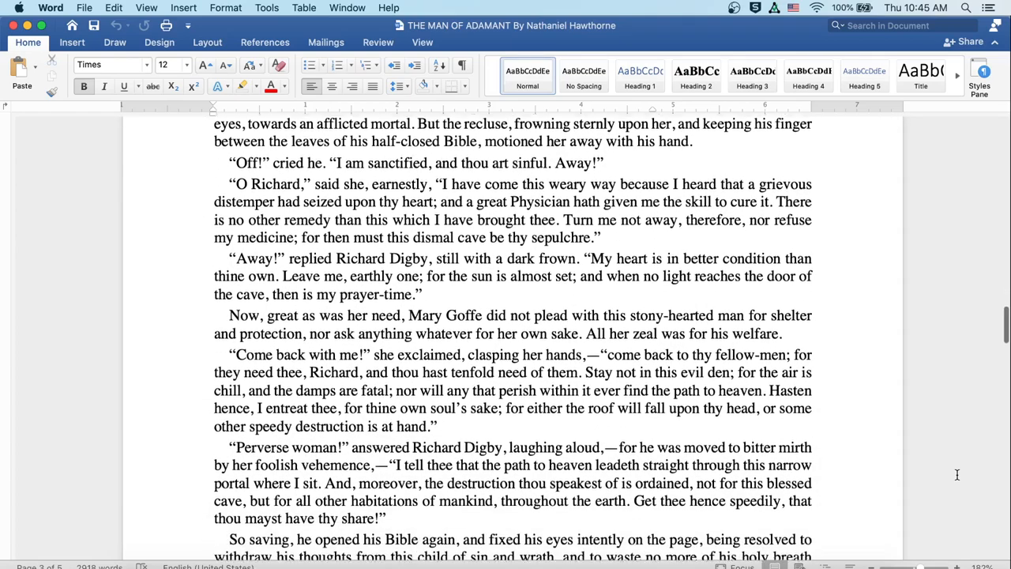
pyautogui.scroll(-3)
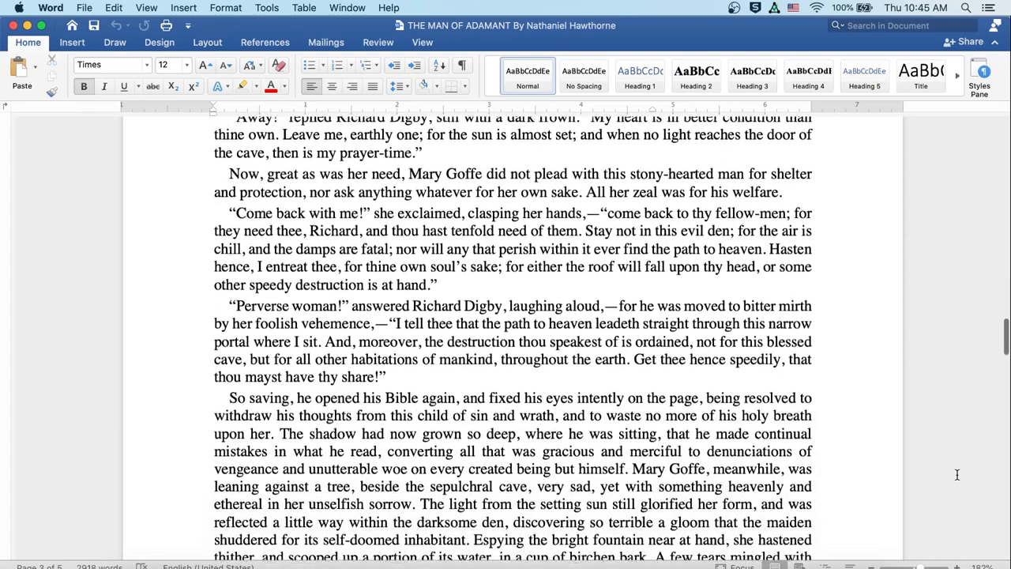
pyautogui.scroll(-3)
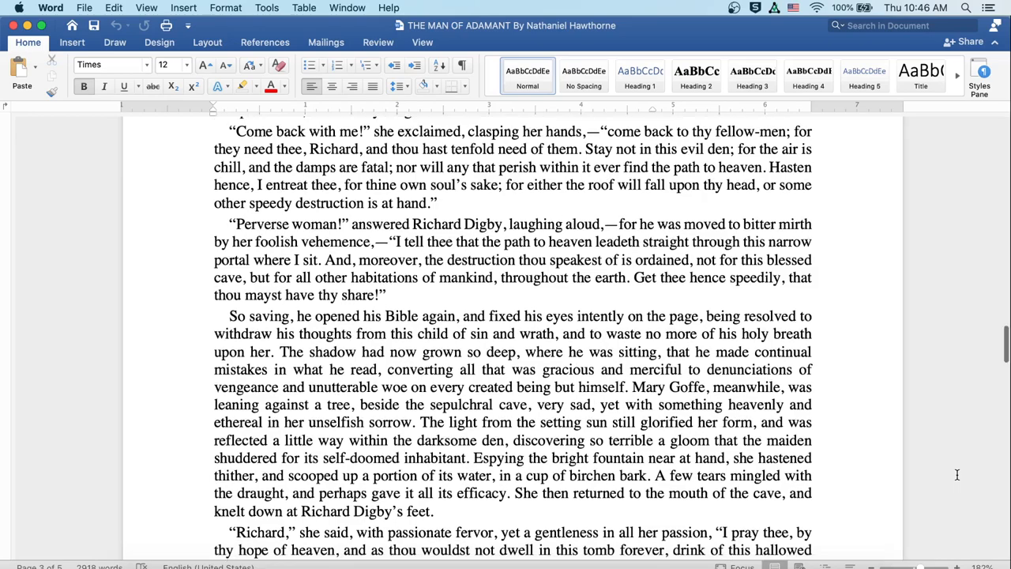
pyautogui.scroll(-3)
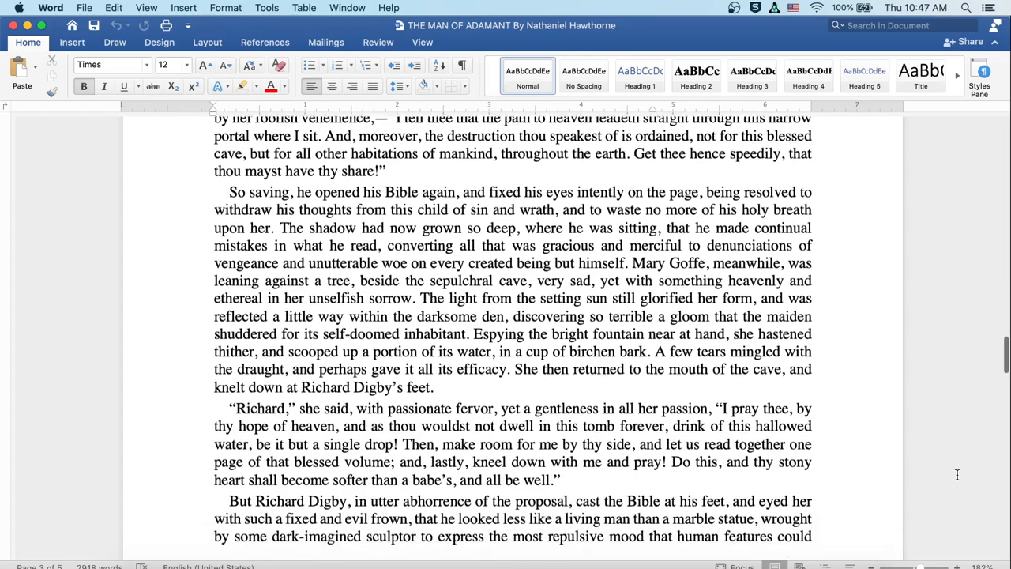
pyautogui.scroll(-3)
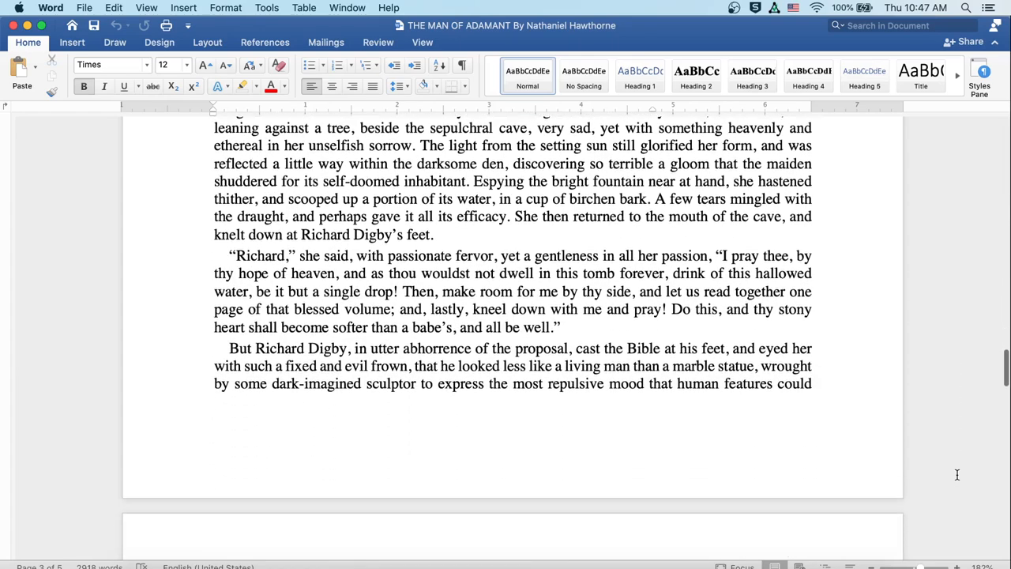
pyautogui.scroll(-3)
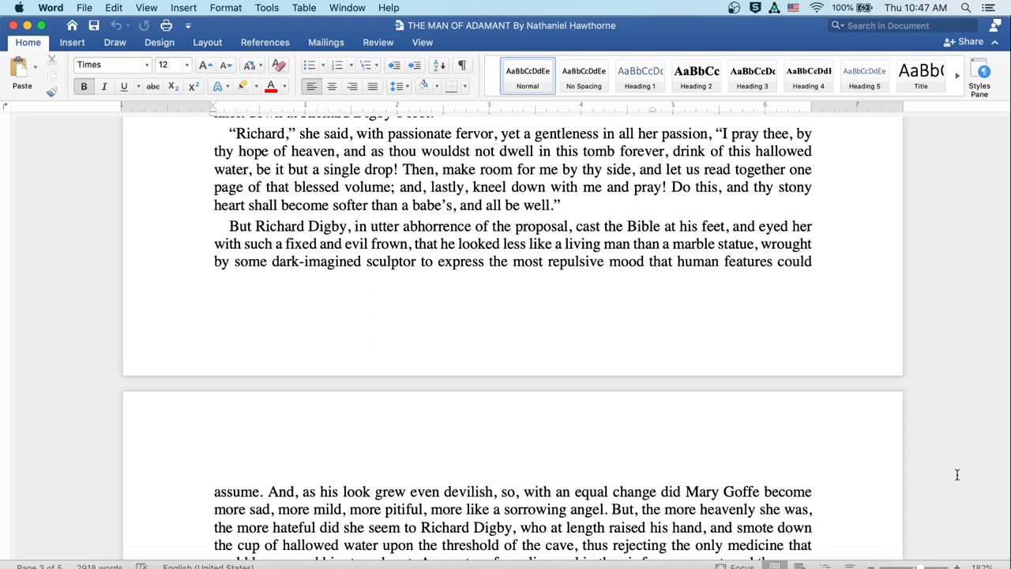
pyautogui.scroll(-3)
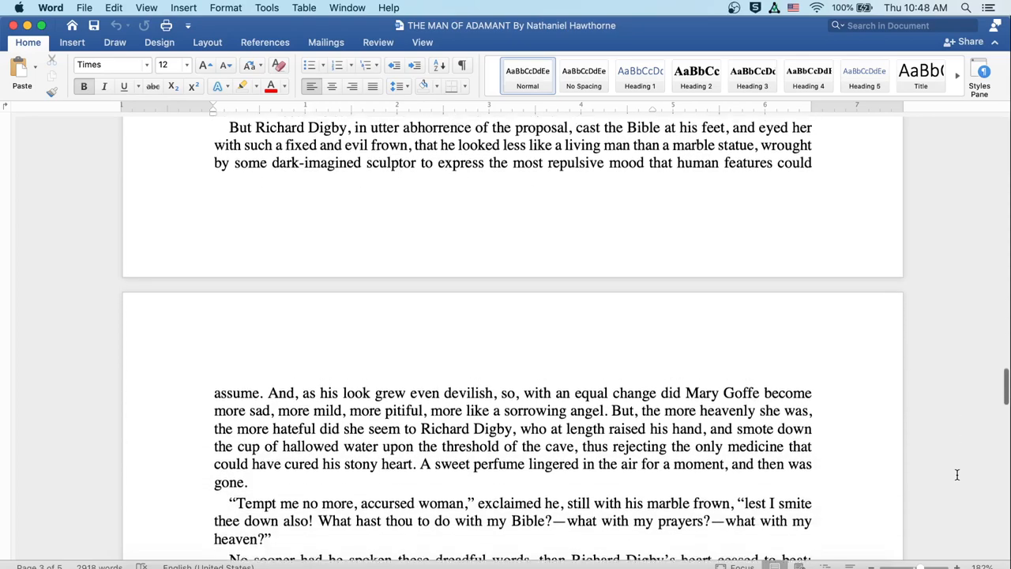
pyautogui.scroll(-3)
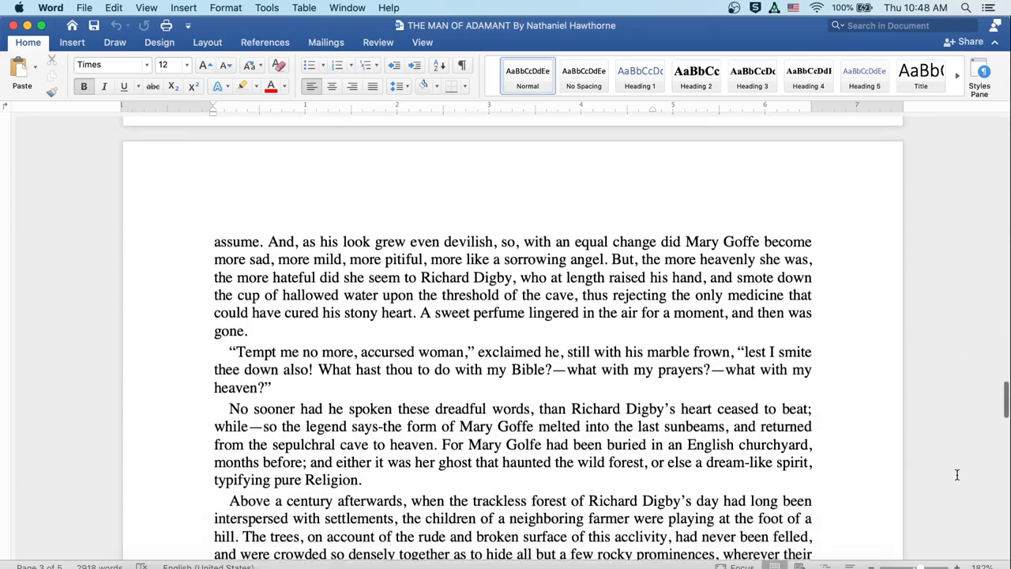
pyautogui.scroll(-3)
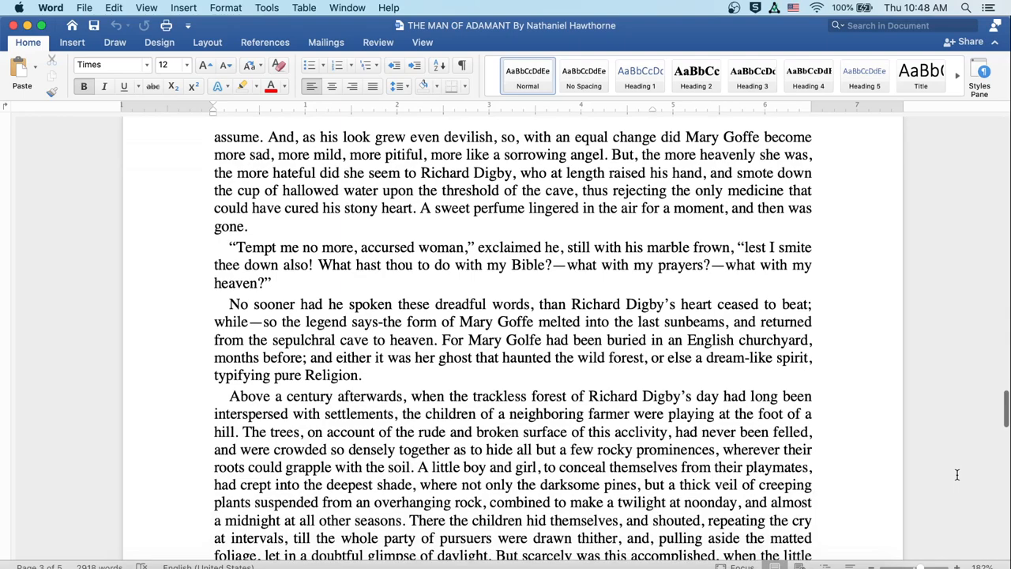
pyautogui.scroll(-3)
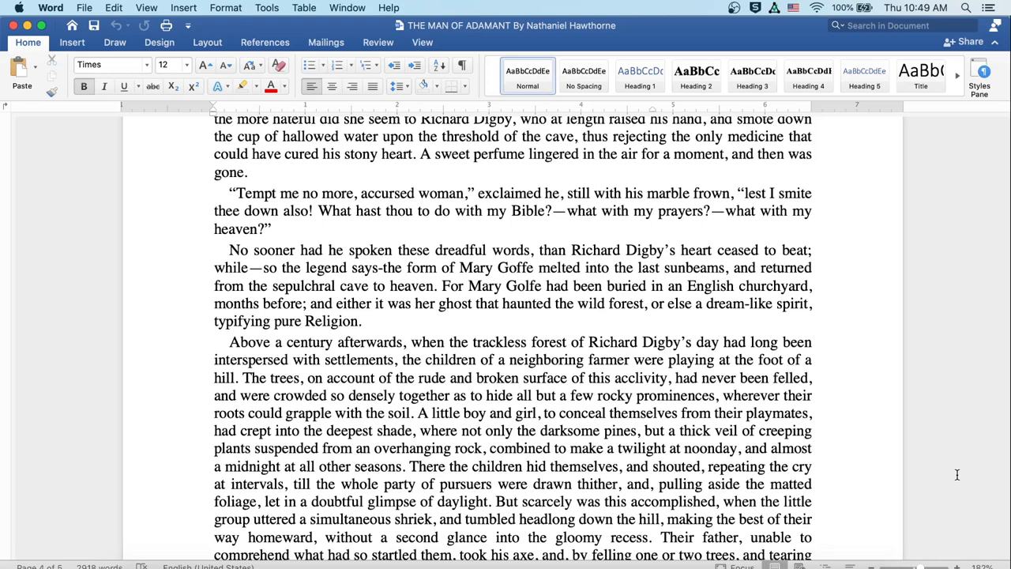
pyautogui.scroll(-3)
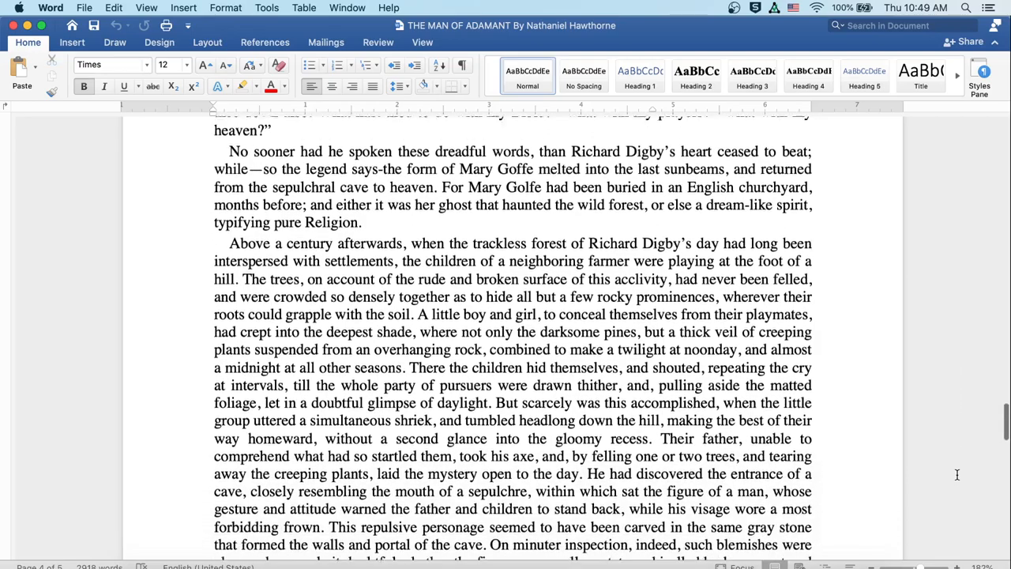
pyautogui.scroll(-3)
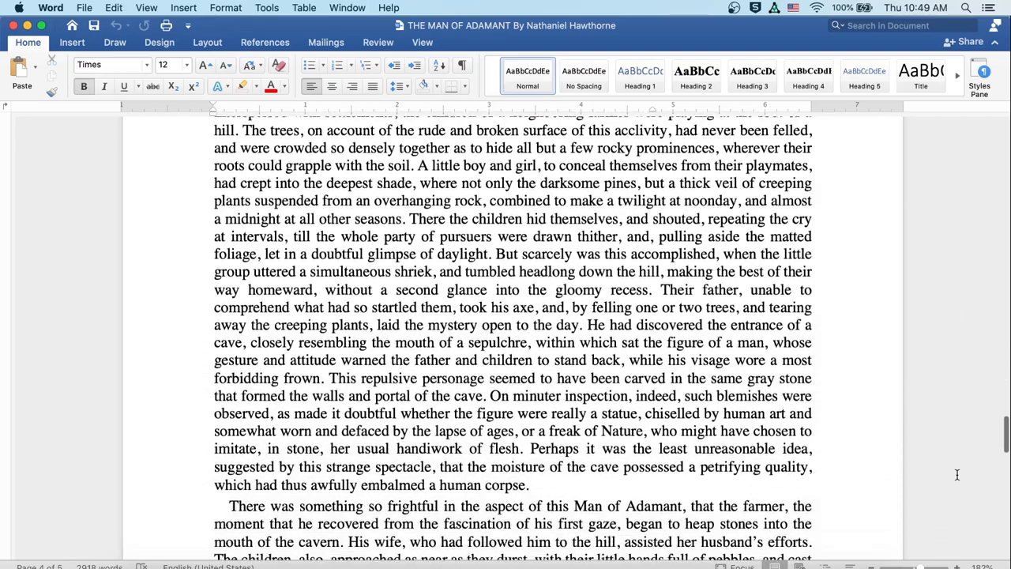
pyautogui.scroll(-3)
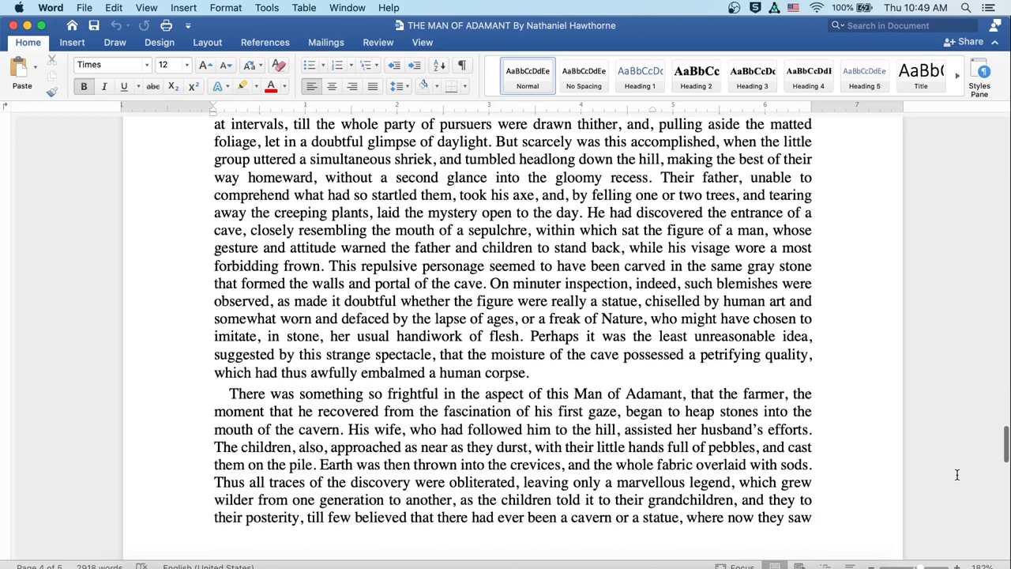
pyautogui.scroll(-3)
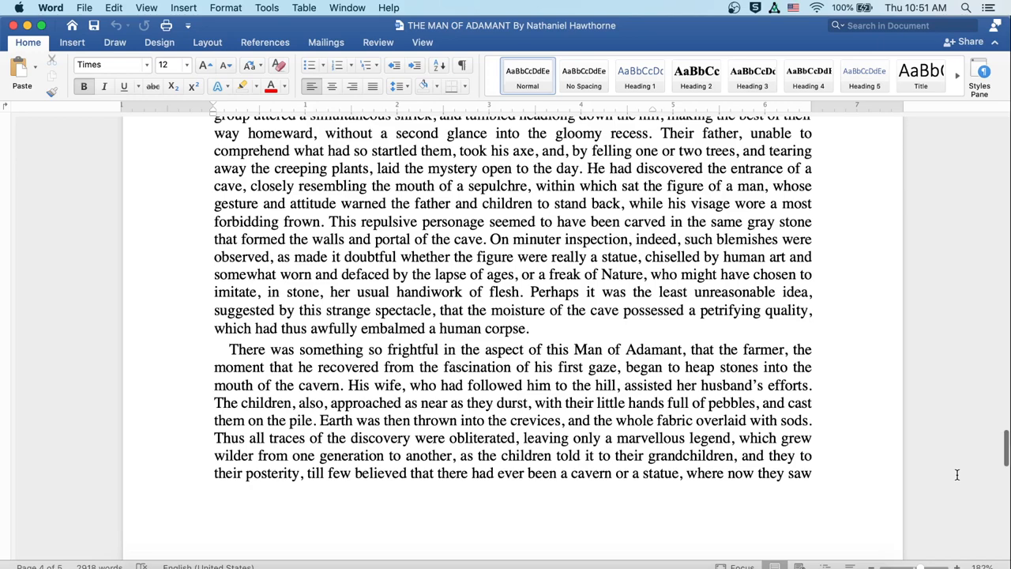
pyautogui.scroll(-3)
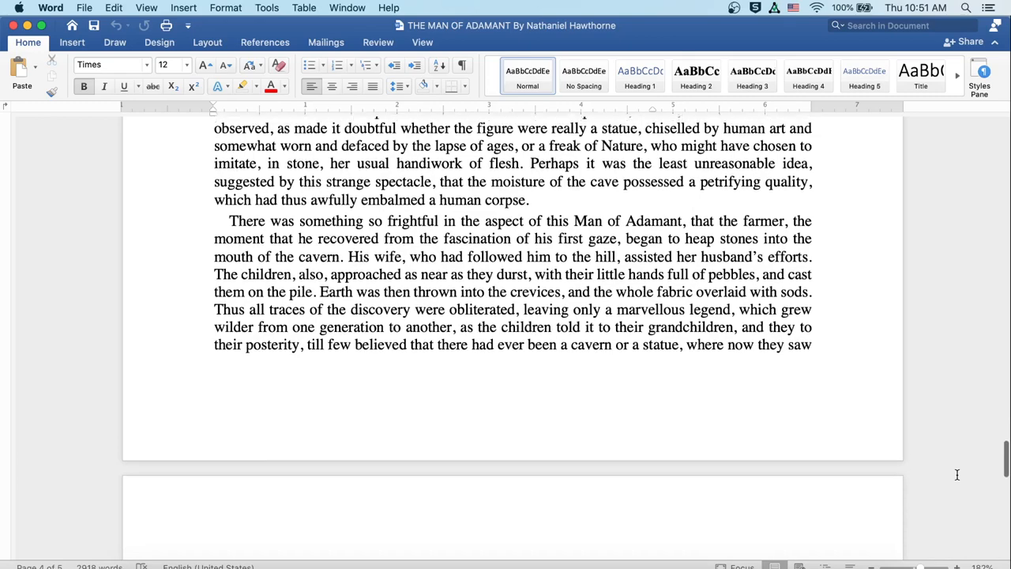
pyautogui.scroll(-3)
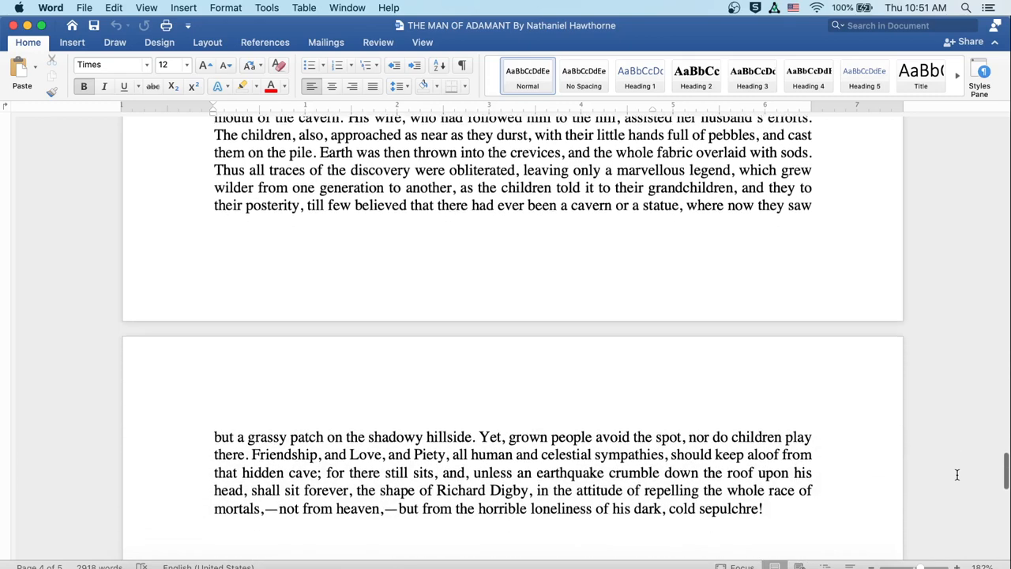